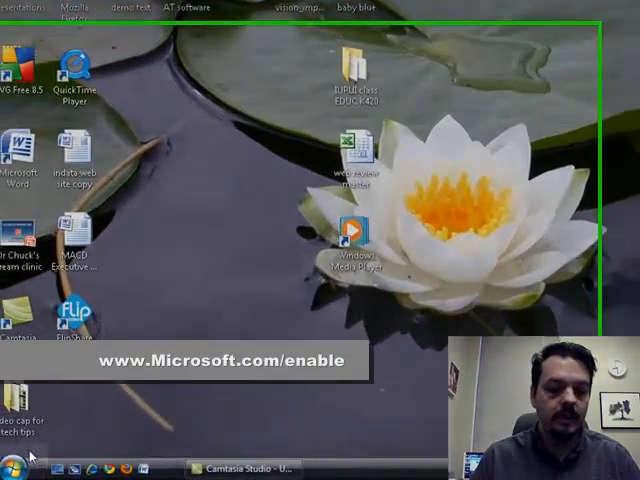
# - Launch On-Screen Keyboard from Start > All Programs > Accessories > Ease of Access
pyautogui.click(22, 467)
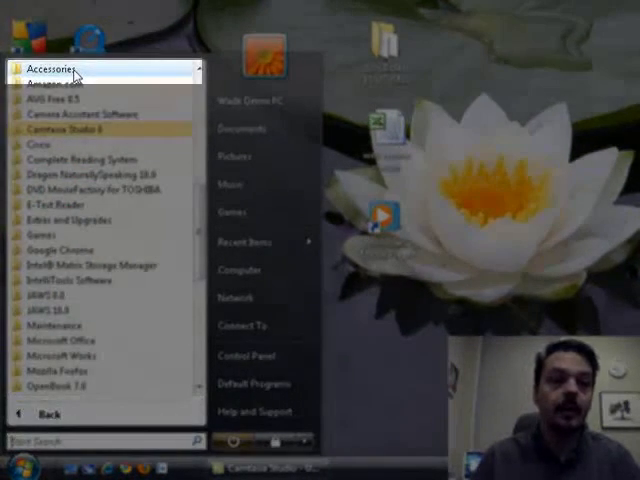
pyautogui.click(50, 68)
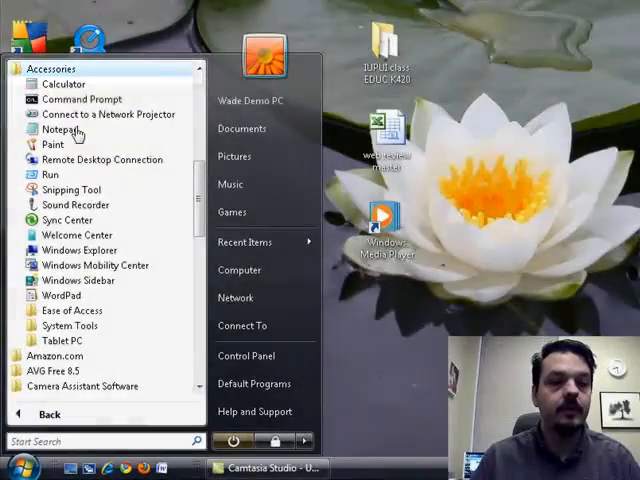
pyautogui.click(72, 310)
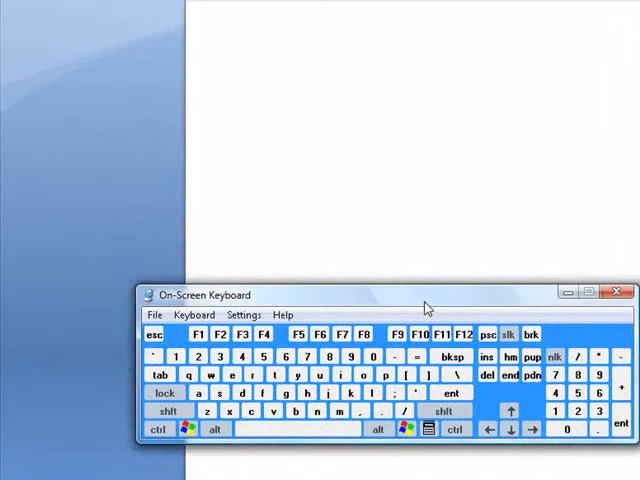
# - Enter 'Hi my name is' into Word with on-screen key clicks, then open the Start menu
pyautogui.click(374, 357)
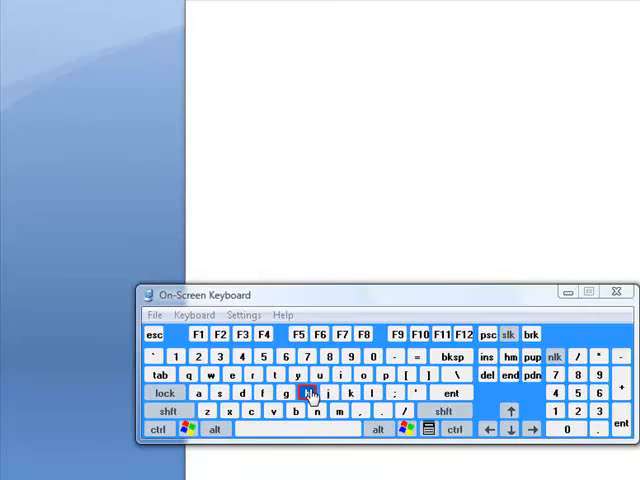
pyautogui.click(313, 411)
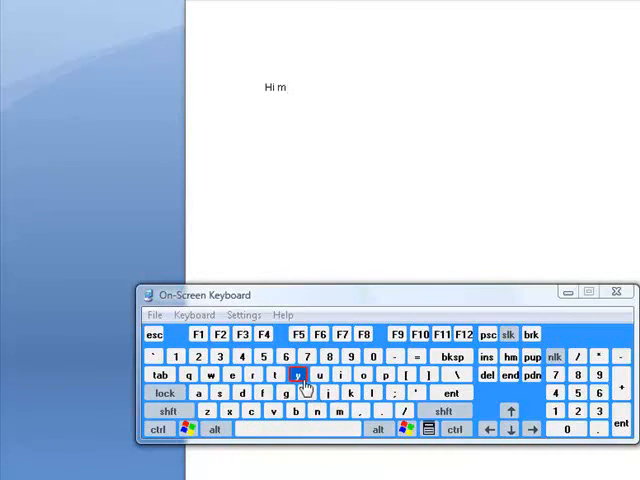
pyautogui.click(263, 393)
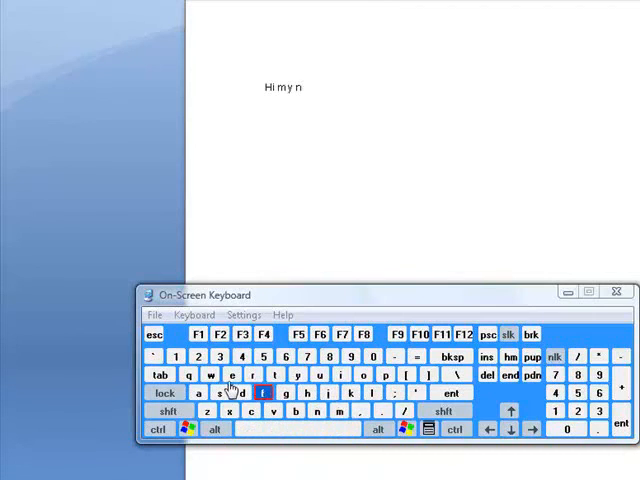
pyautogui.click(340, 412)
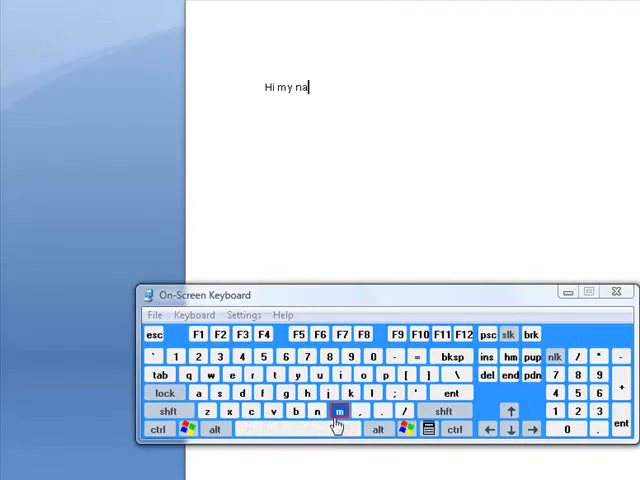
pyautogui.click(254, 413)
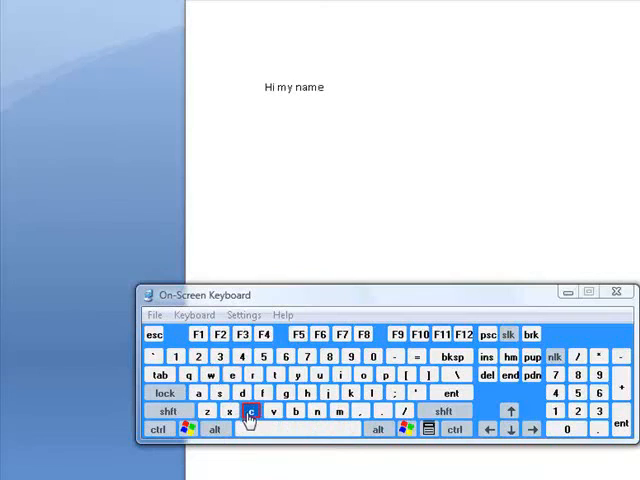
pyautogui.click(280, 374)
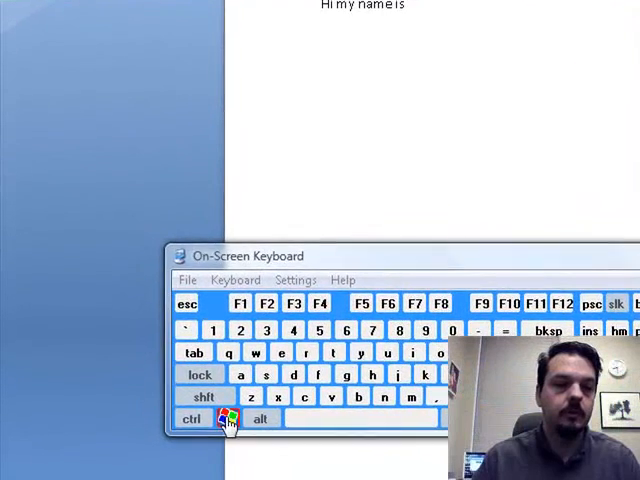
pyautogui.click(398, 330)
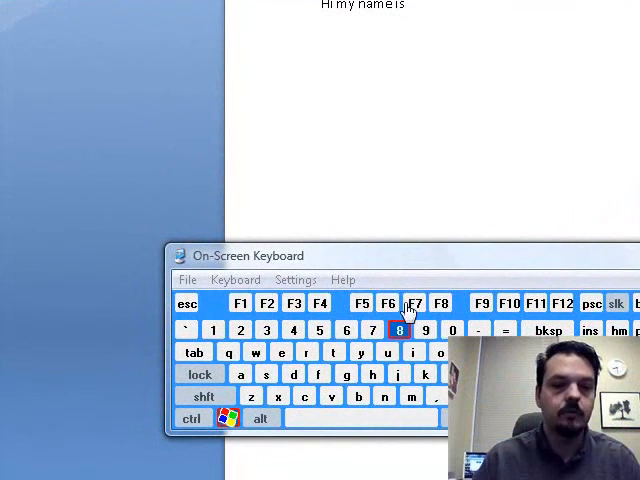
pyautogui.click(18, 471)
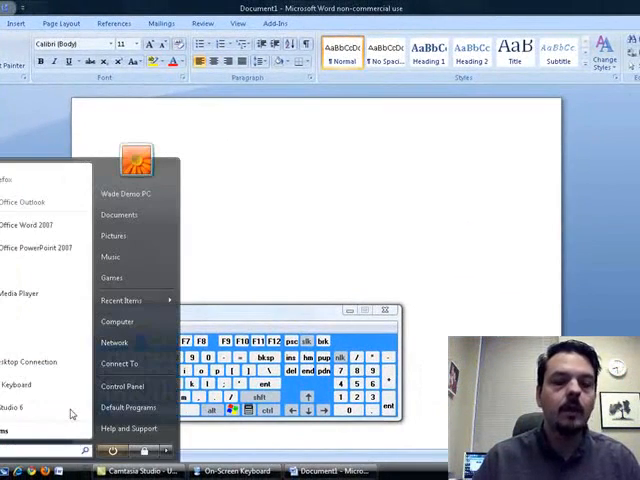